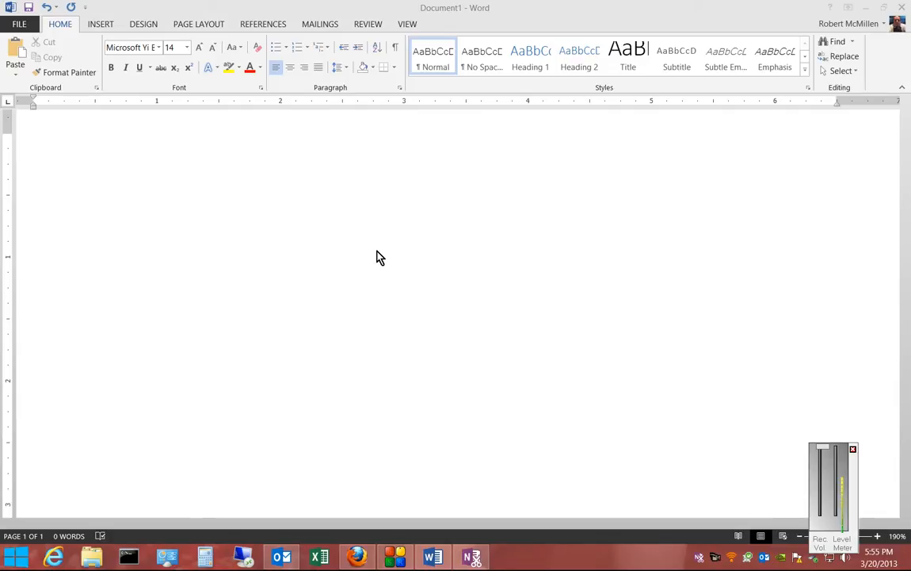
mouse_move(189, 186)
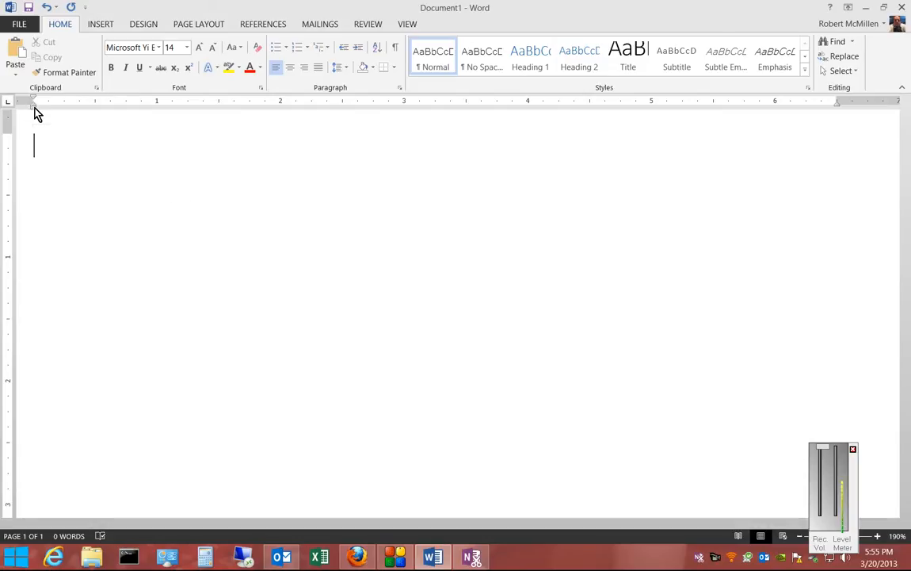
mouse_move(34, 105)
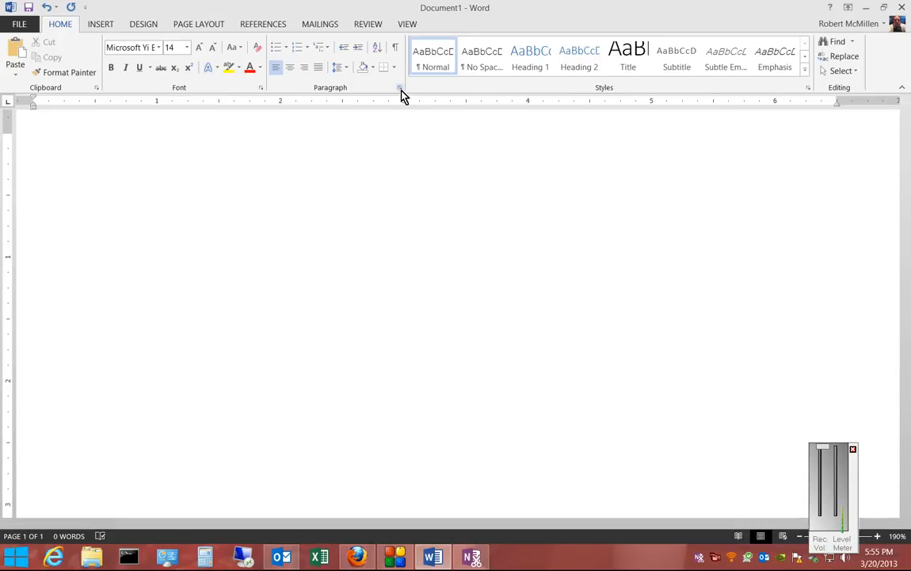
- Set paragraph left and right indentation to 0.5" in the Indents and Spacing settings
left_click(401, 87)
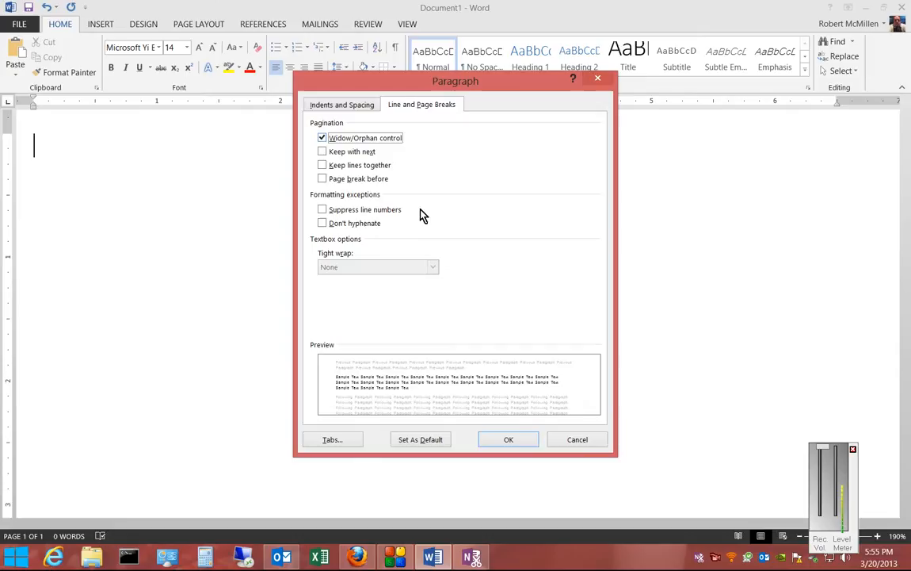
left_click(342, 105)
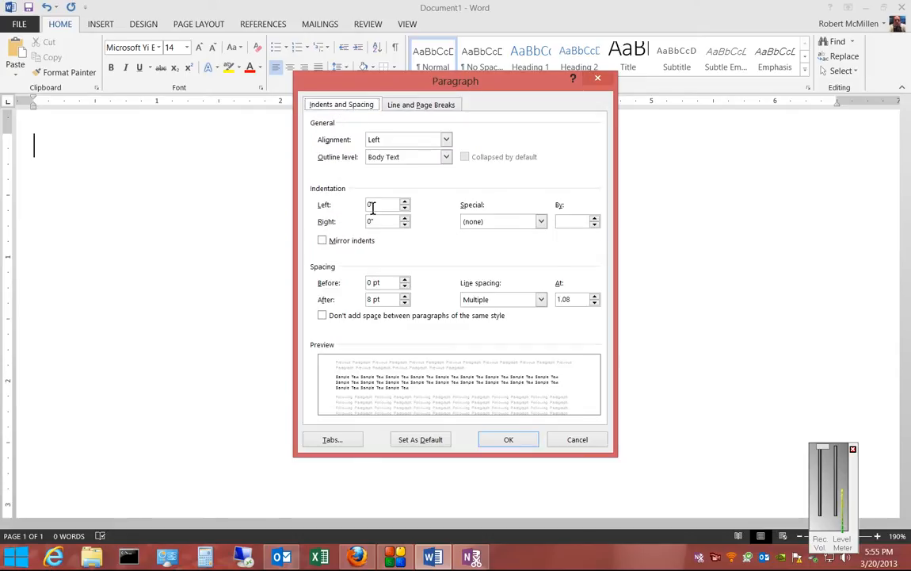
left_click(406, 203)
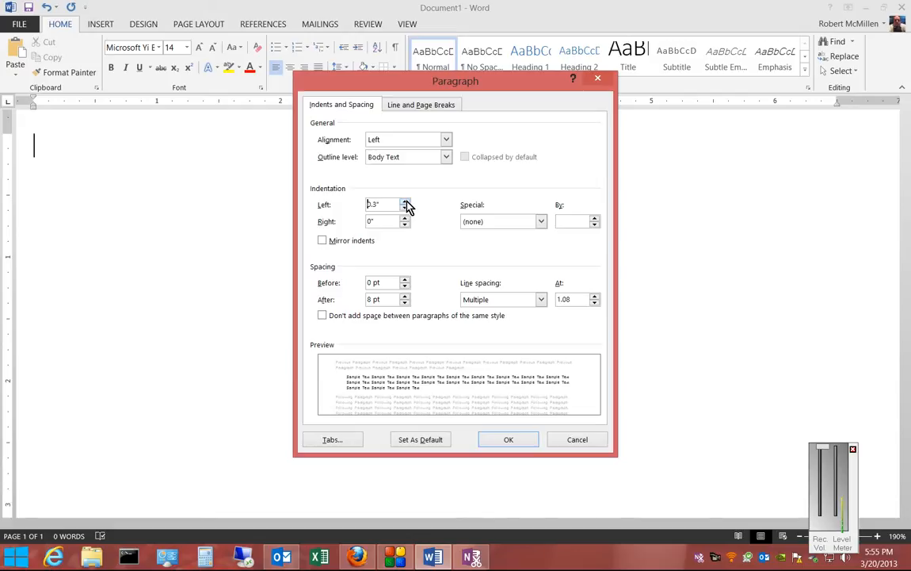
left_click(406, 201)
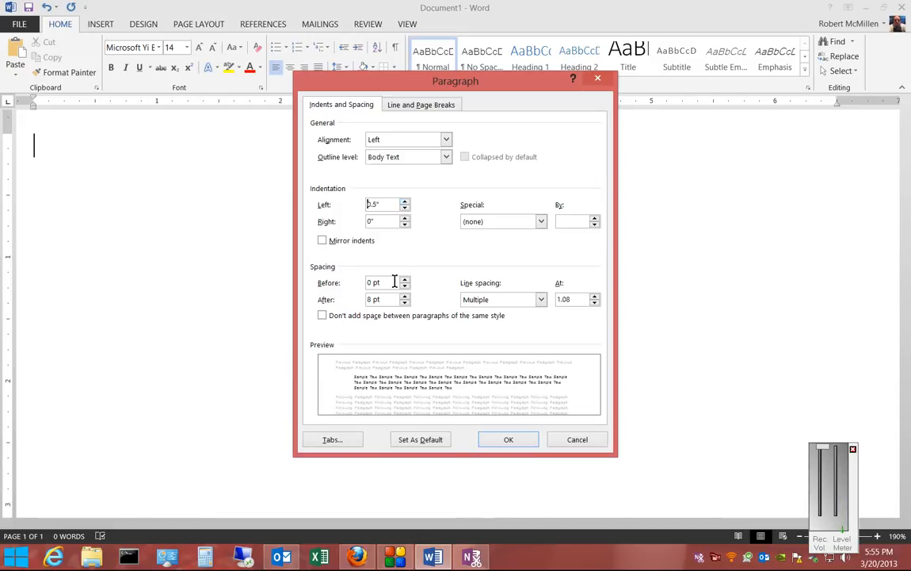
left_click(405, 218)
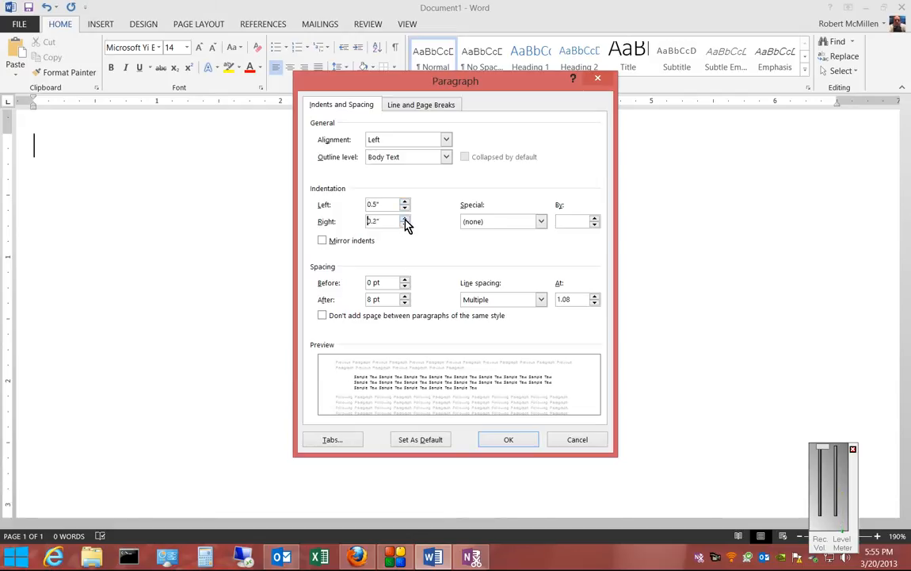
left_click(406, 219)
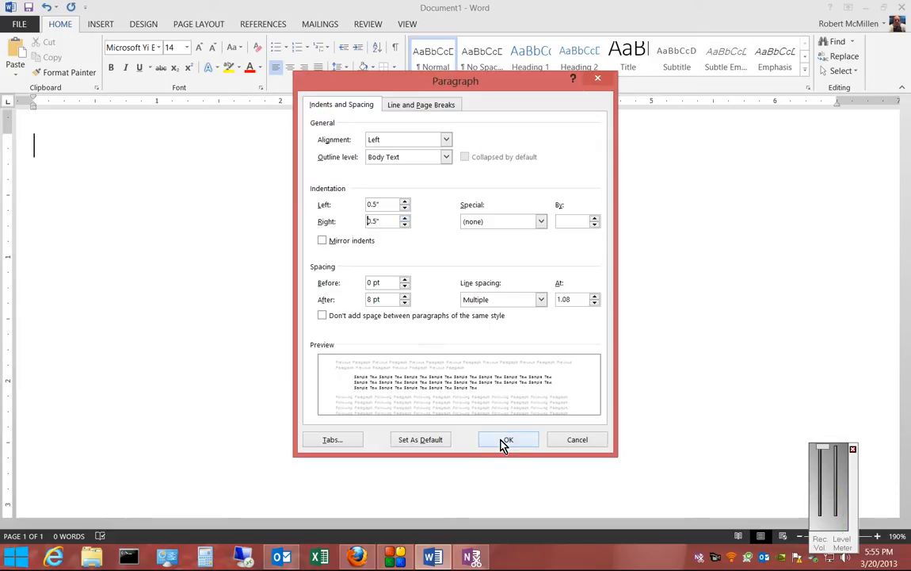
mouse_move(420, 439)
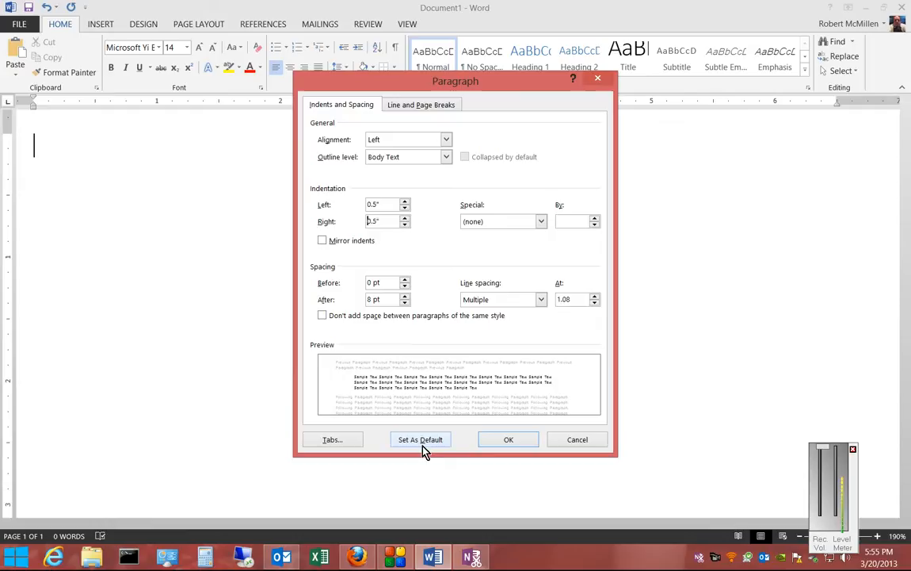
- Save these indents as the default for all documents based on Normal.dotm
left_click(418, 439)
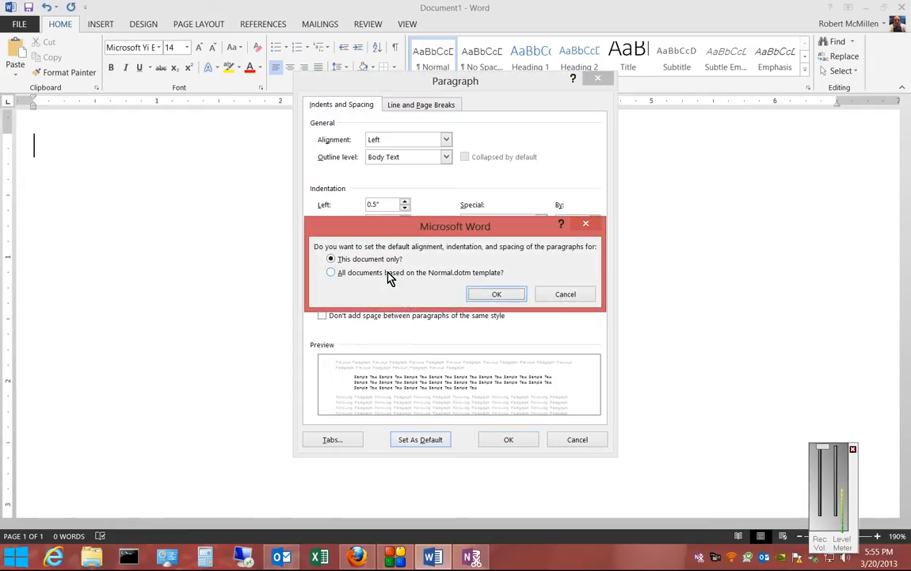
left_click(329, 272)
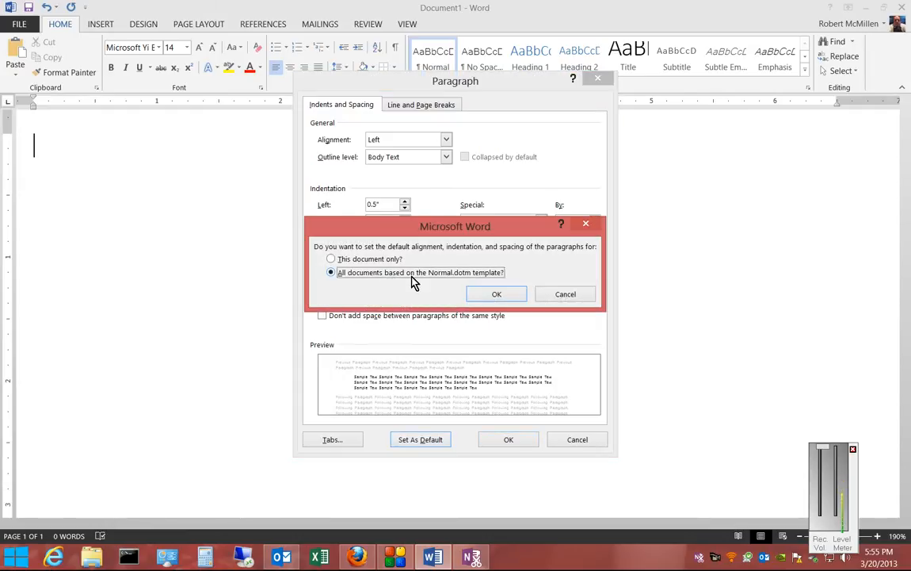
mouse_move(498, 293)
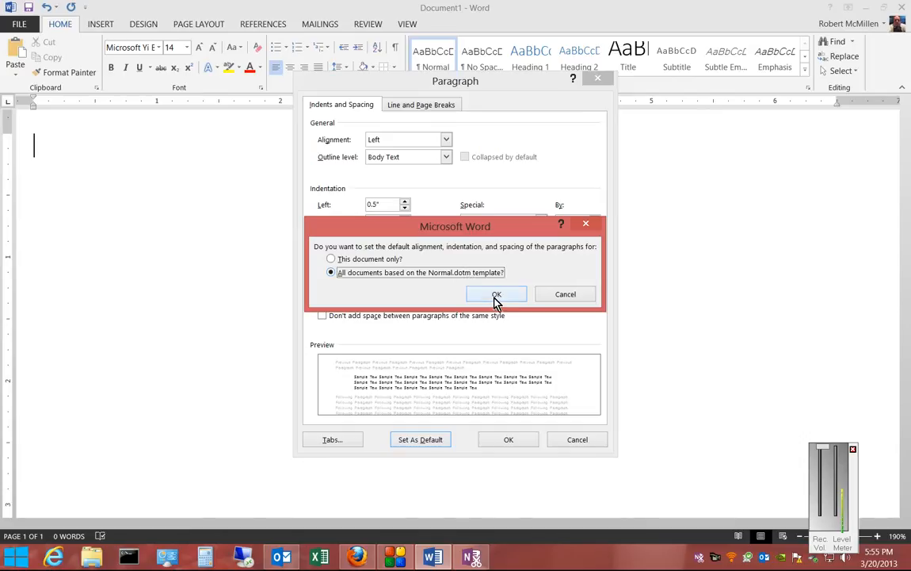
left_click(496, 293)
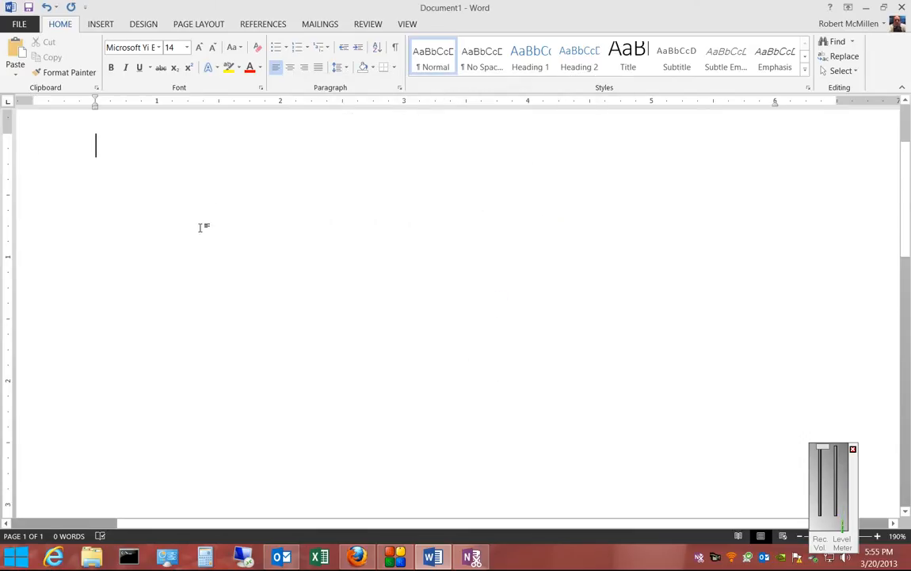
mouse_move(143, 156)
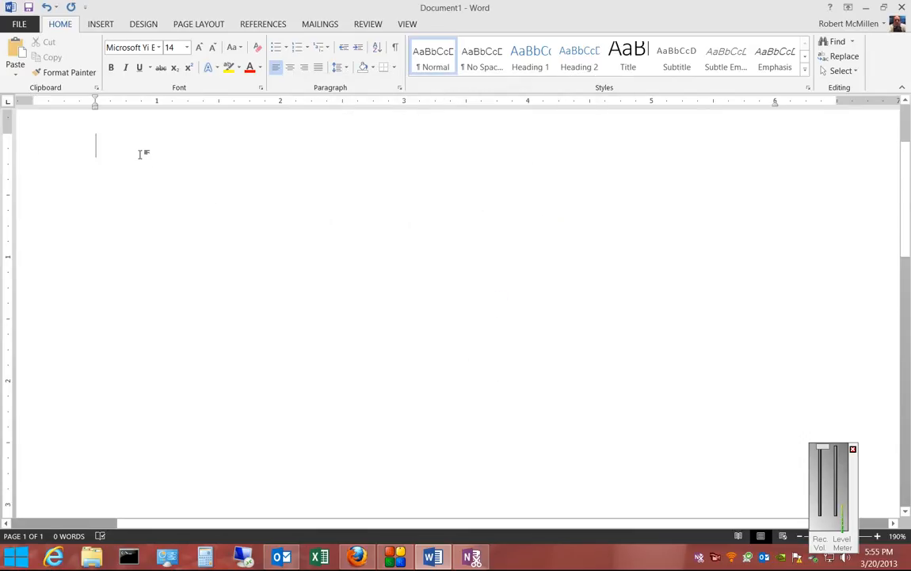